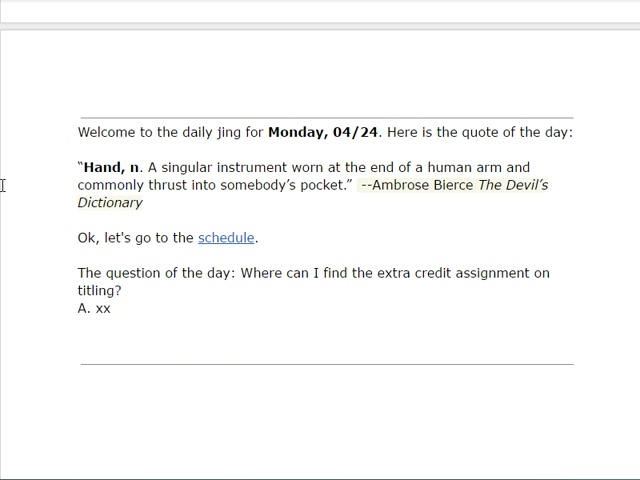
{"action": "mouse_move", "coordinate": [272, 356]}
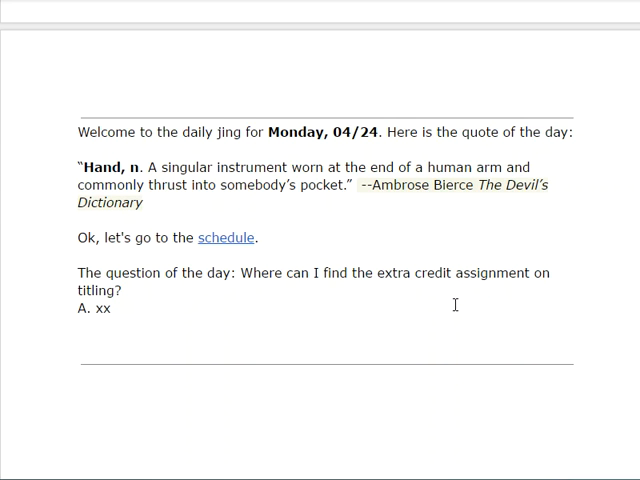
{"action": "mouse_move", "coordinate": [232, 30]}
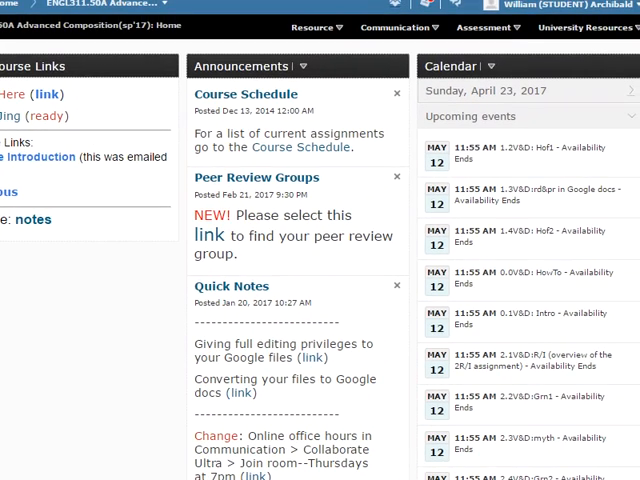
{"action": "mouse_move", "coordinate": [520, 32]}
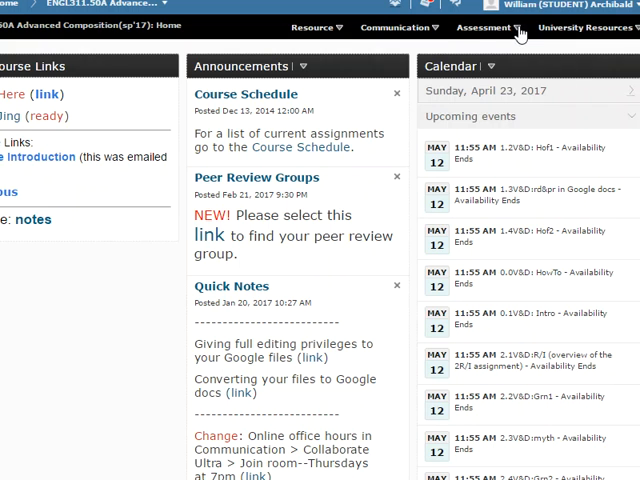
Navigate Assessment > Assignments and open the Extra Credit: Title submission folder
{"action": "left_click", "coordinate": [488, 28]}
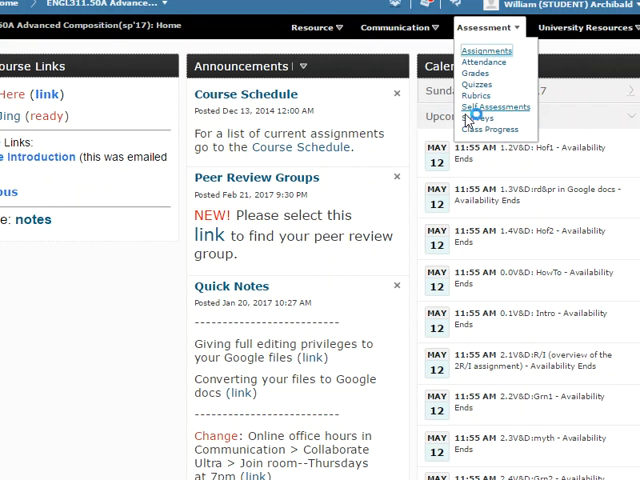
{"action": "left_click", "coordinate": [488, 52]}
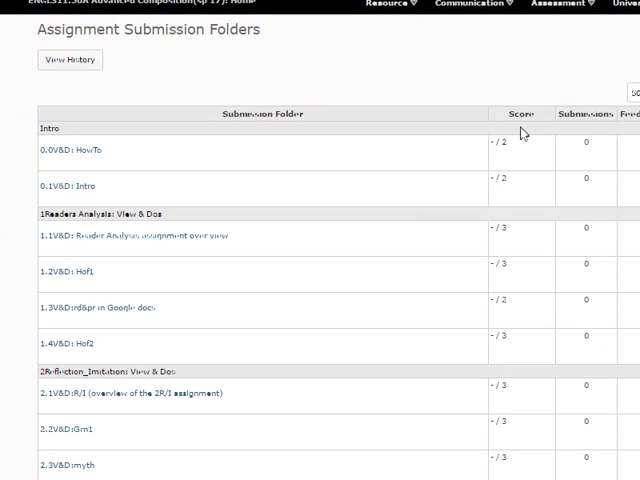
{"action": "scroll", "scroll_direction": "down", "scroll_amount": 3}
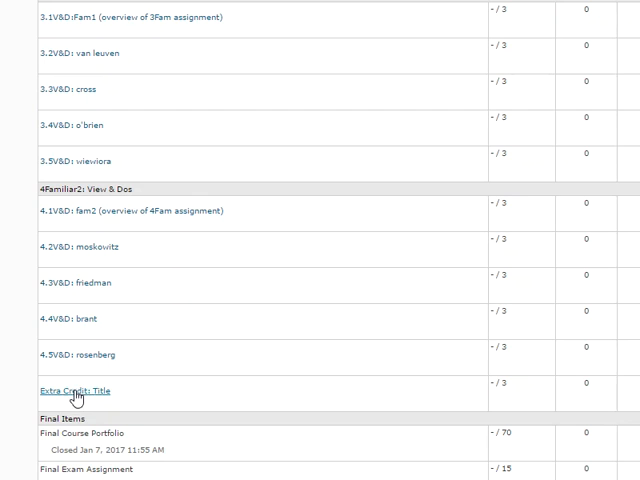
{"action": "left_click", "coordinate": [72, 390]}
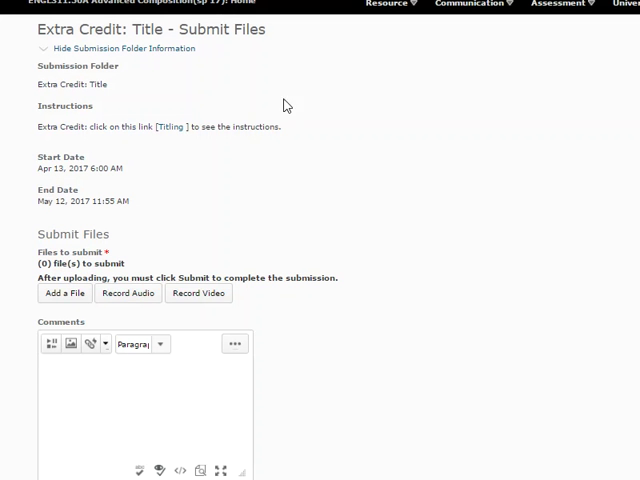
{"action": "mouse_move", "coordinate": [176, 130]}
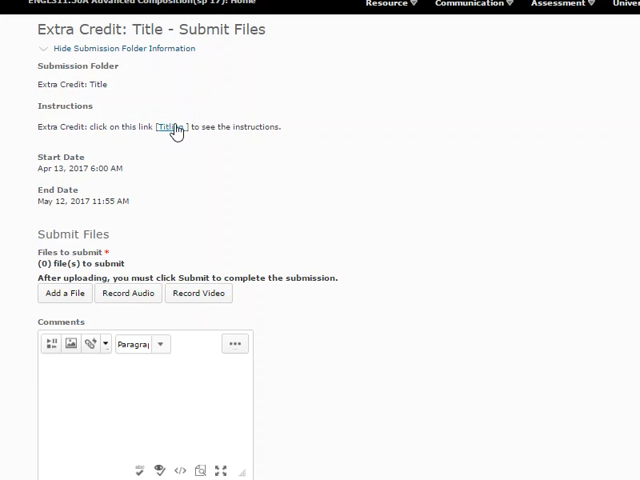
{"action": "mouse_move", "coordinate": [184, 176]}
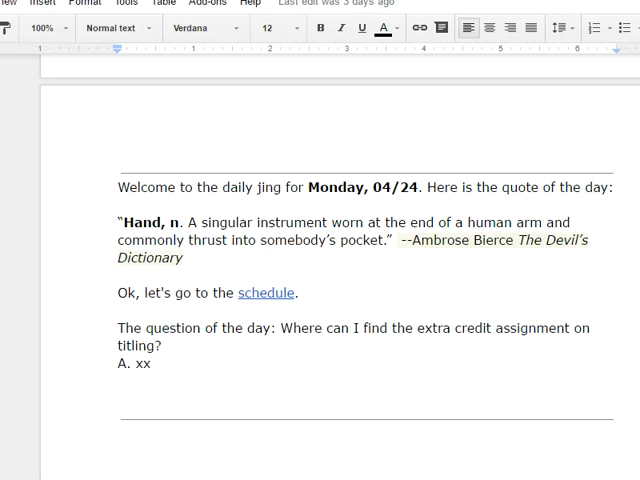
{"action": "mouse_move", "coordinate": [266, 292]}
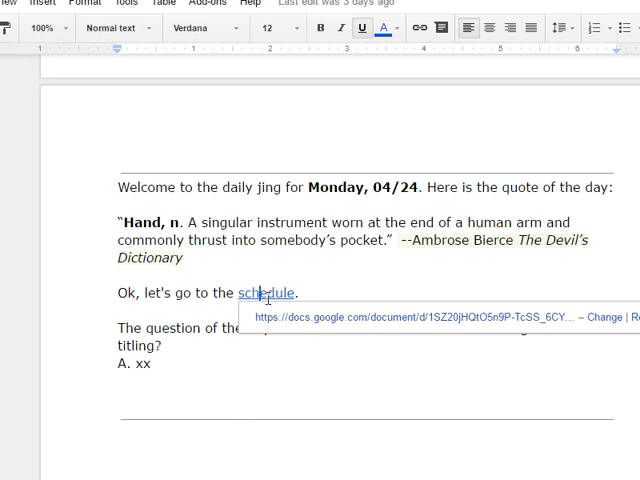
Follow the schedule hyperlink to the ENGL 311 Advanced Composition Spring '17 schedule document
{"action": "left_click", "coordinate": [264, 292]}
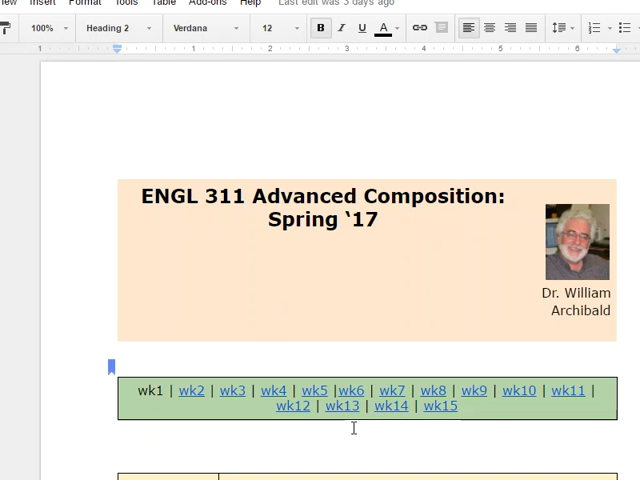
Scroll the schedule to bring the Wk 13 (04-24 April) Brant discussion and View&Do 4.4 rows into view
{"action": "scroll", "scroll_direction": "down", "scroll_amount": 3}
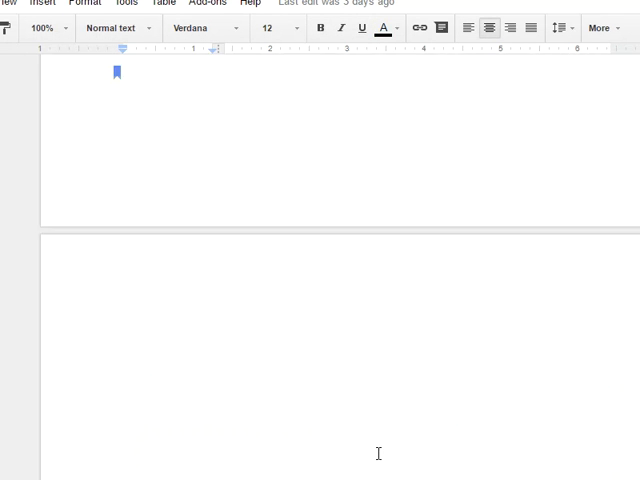
{"action": "scroll", "scroll_direction": "down", "scroll_amount": 3}
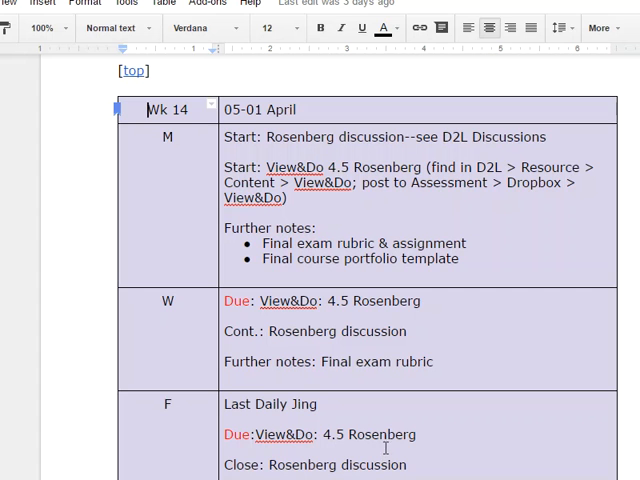
{"action": "scroll", "scroll_direction": "up", "scroll_amount": 3}
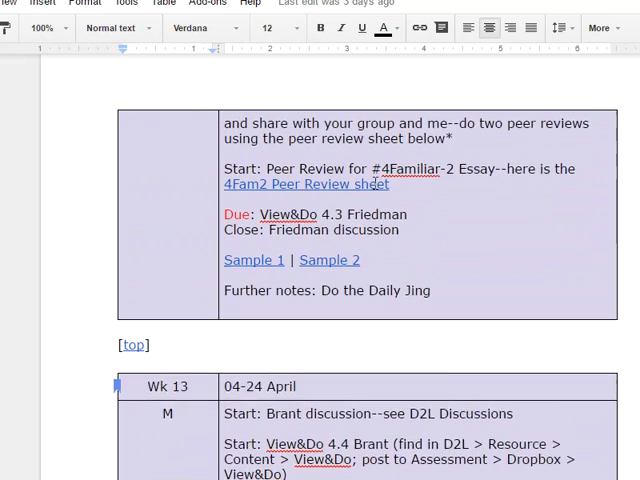
{"action": "scroll", "scroll_direction": "down", "scroll_amount": 3}
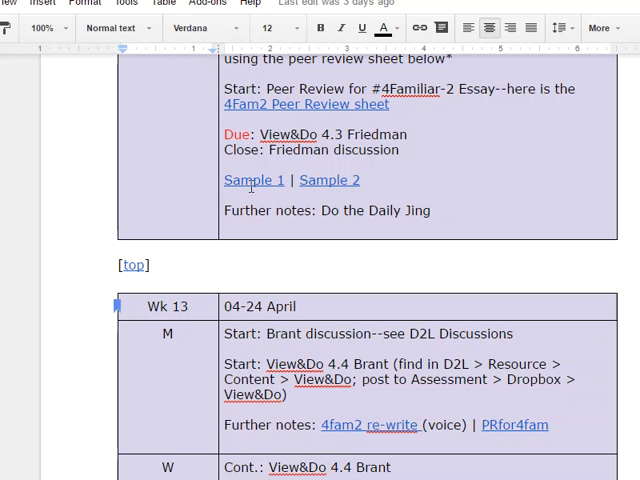
{"action": "mouse_move", "coordinate": [398, 332]}
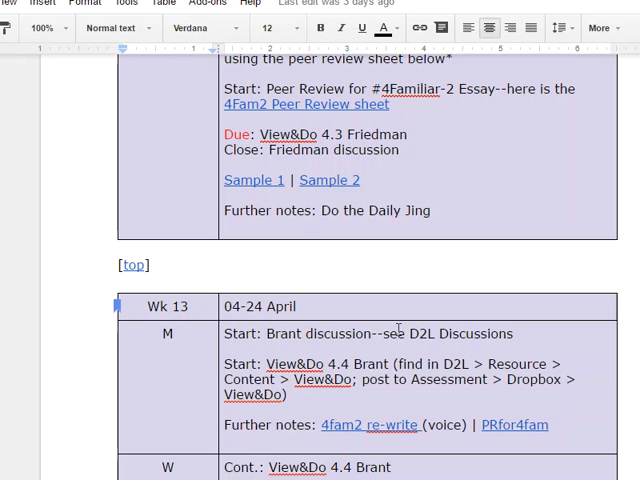
{"action": "scroll", "scroll_direction": "down", "scroll_amount": 3}
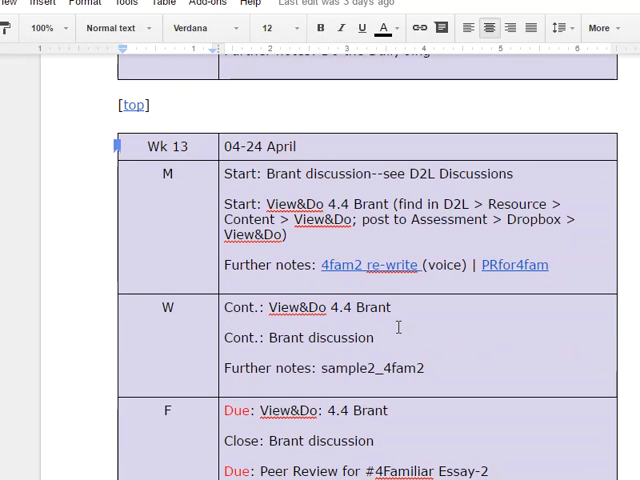
{"action": "mouse_move", "coordinate": [384, 344]}
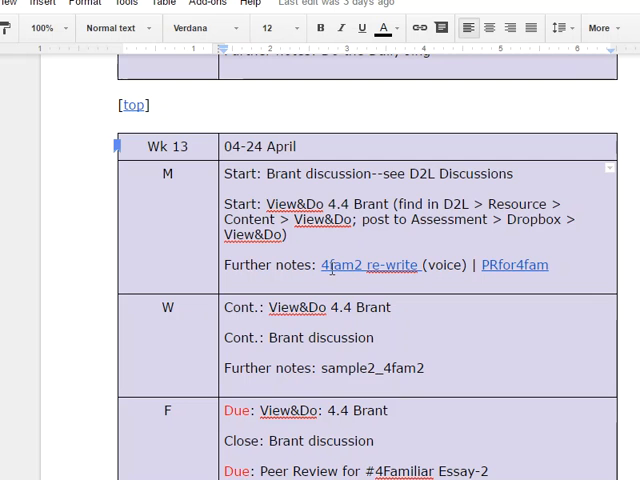
{"action": "mouse_move", "coordinate": [496, 280]}
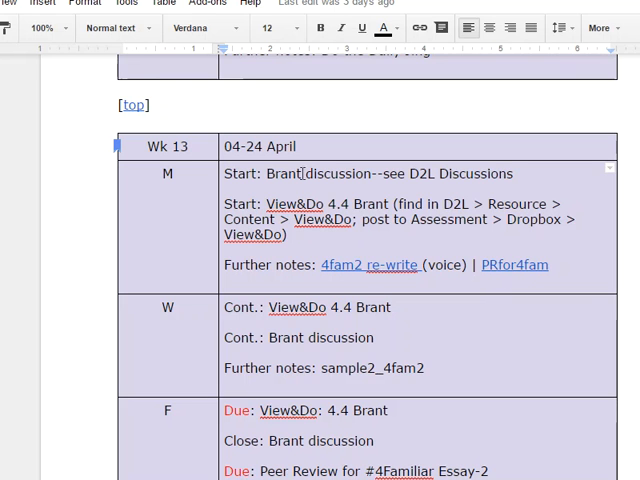
Scroll past Week 13's Friday row to the Wk 14 (05-01) Rosenberg discussion and final exam rubric entries
{"action": "scroll", "scroll_direction": "down", "scroll_amount": 3}
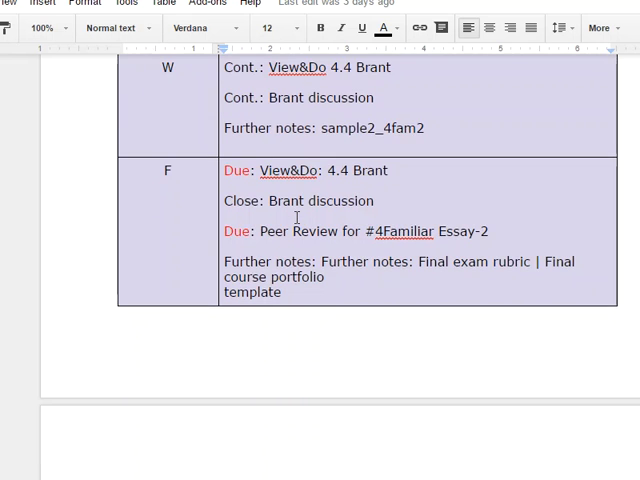
{"action": "scroll", "scroll_direction": "down", "scroll_amount": 3}
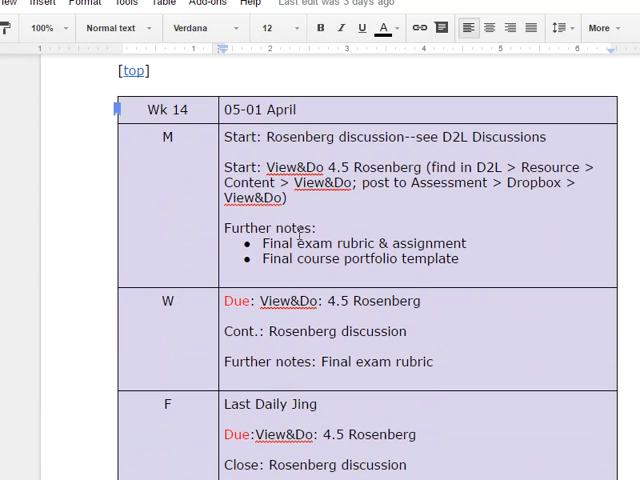
{"action": "scroll", "scroll_direction": "up", "scroll_amount": 3}
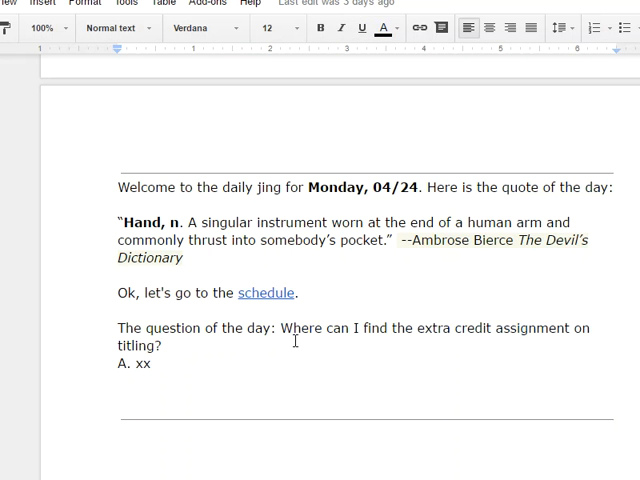
{"action": "mouse_move", "coordinate": [412, 334]}
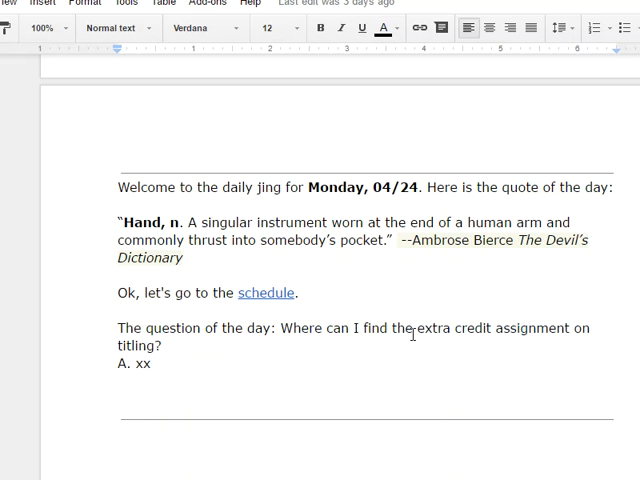
{"action": "mouse_move", "coordinate": [304, 376]}
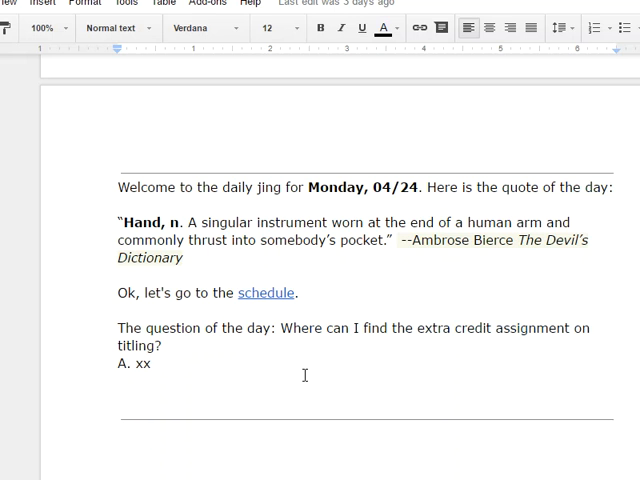